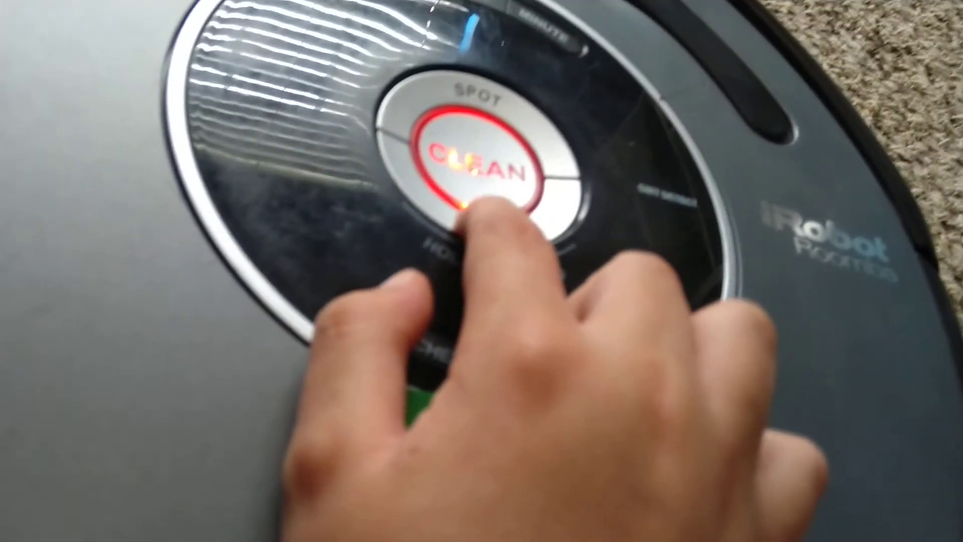
left_click(473, 166)
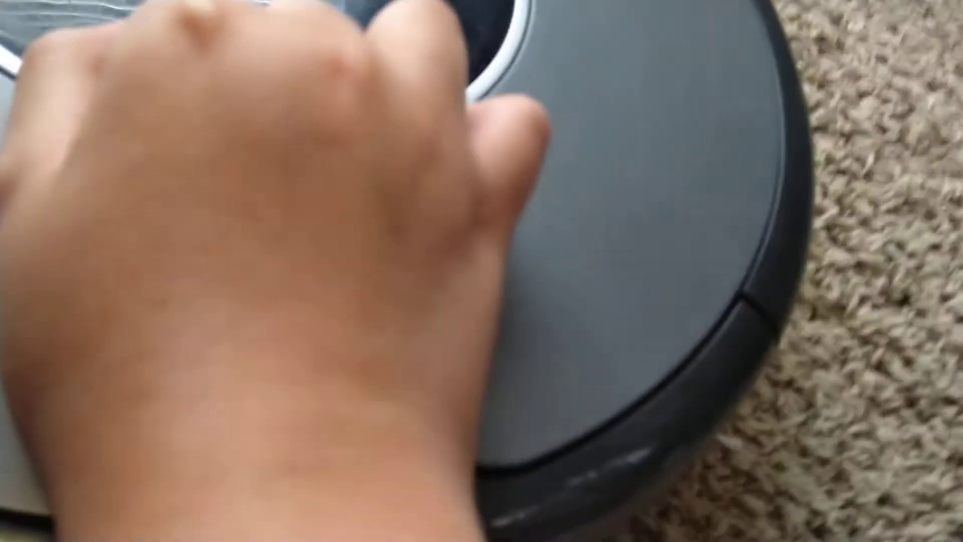